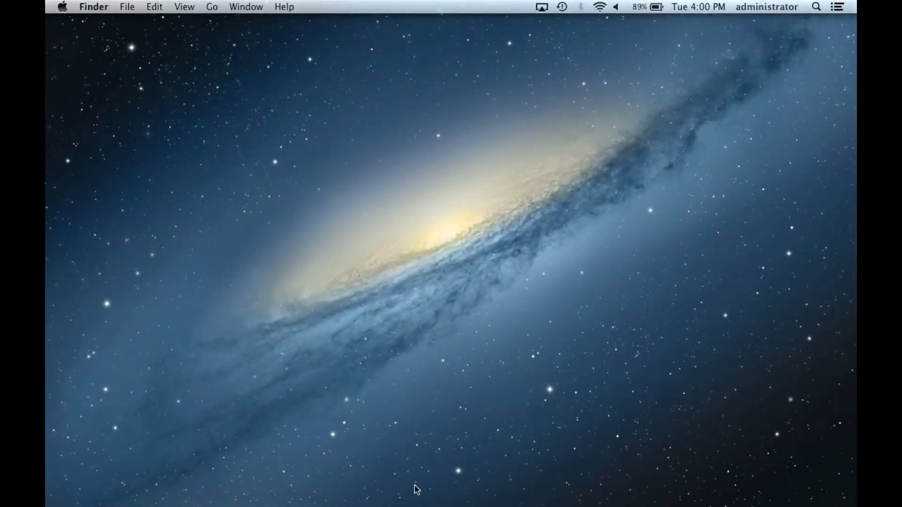
{"action": "mouse_move", "coordinate": [400, 476]}
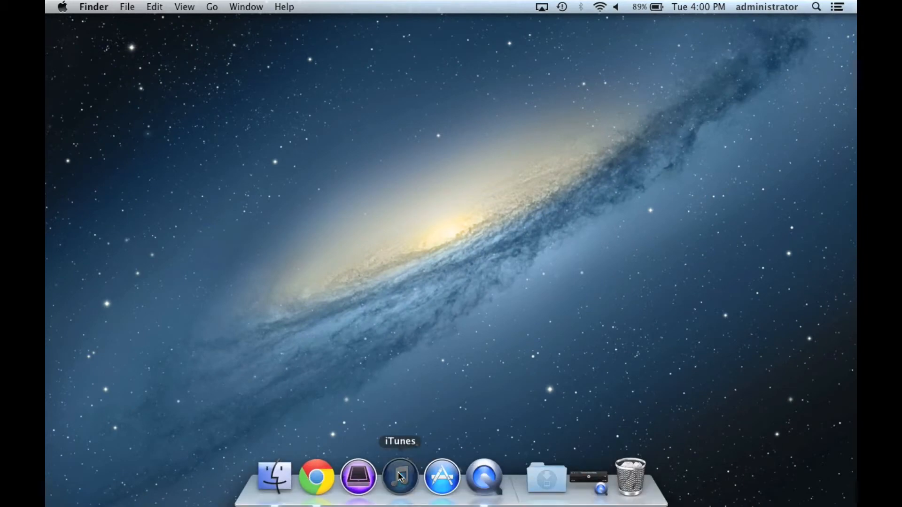
Launch iTunes from the Dock to reach the media library
{"action": "left_click", "coordinate": [400, 477]}
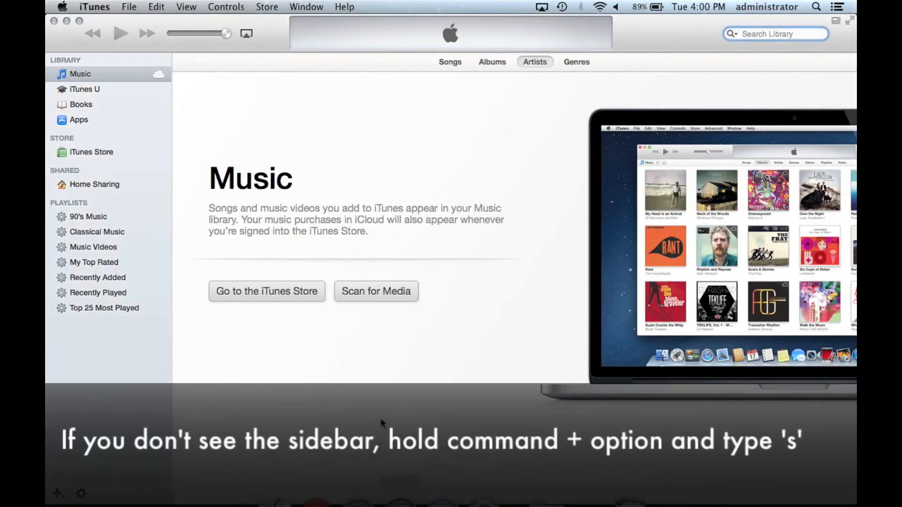
{"action": "mouse_move", "coordinate": [252, 237]}
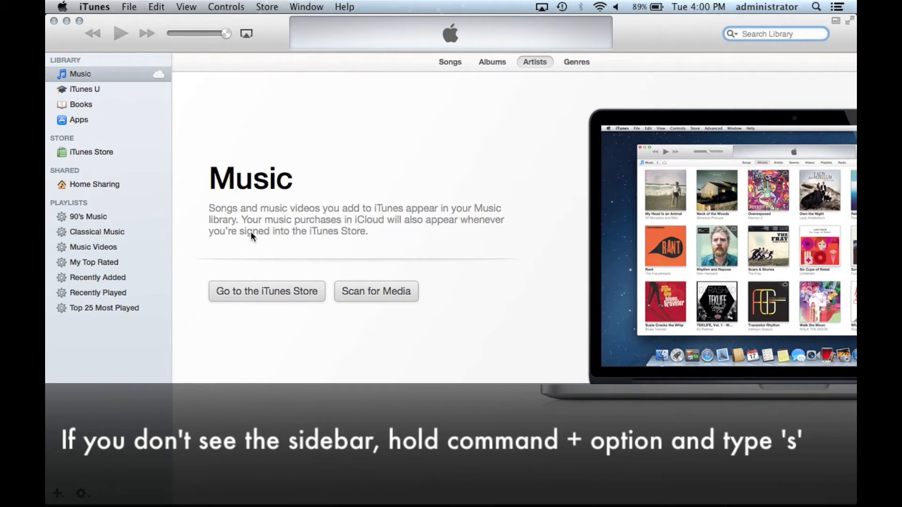
Show the Apps section listing apps downloaded to this computer
{"action": "left_click", "coordinate": [78, 119]}
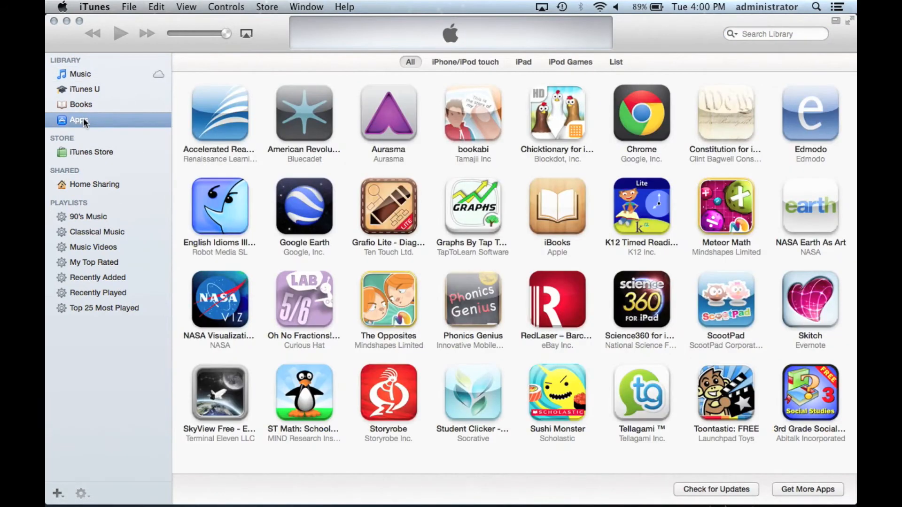
{"action": "mouse_move", "coordinate": [240, 120]}
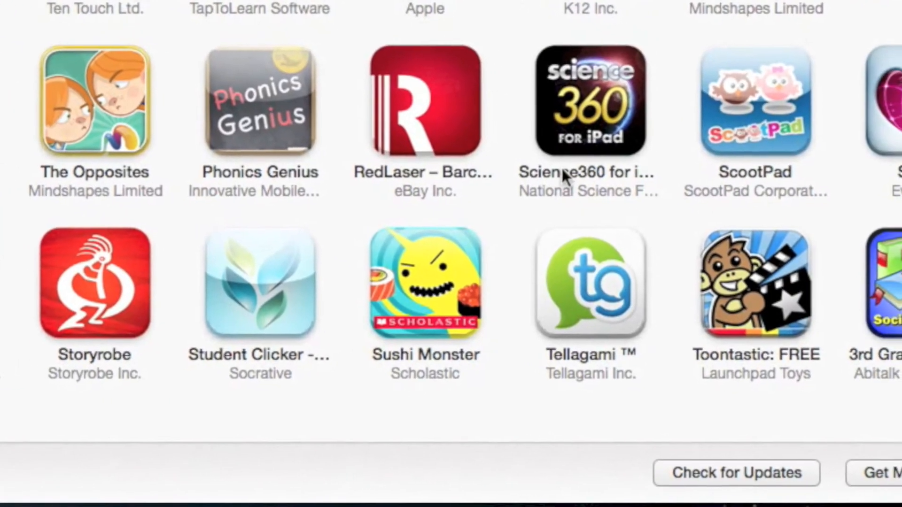
{"action": "scroll", "scroll_direction": "right", "scroll_amount": 3}
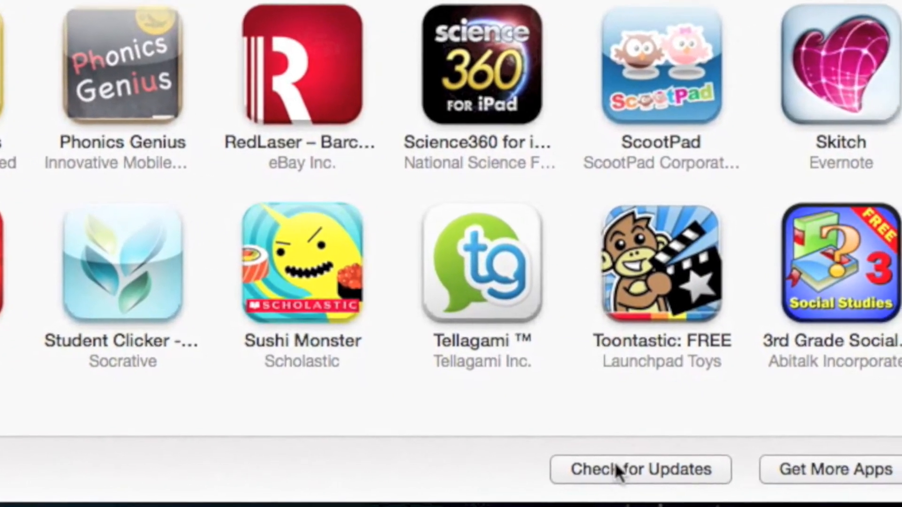
Check for updates, download all free app updates, and close the iTunes window
{"action": "left_click", "coordinate": [639, 469]}
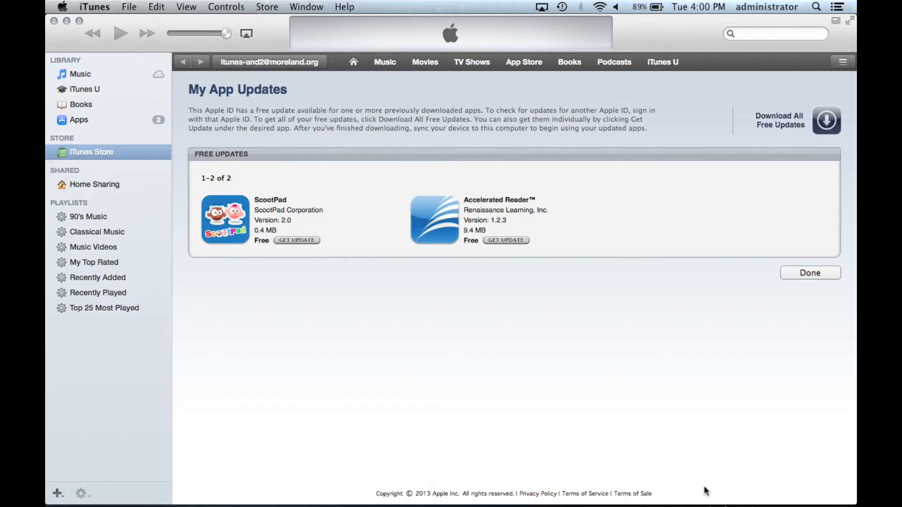
{"action": "mouse_move", "coordinate": [496, 285]}
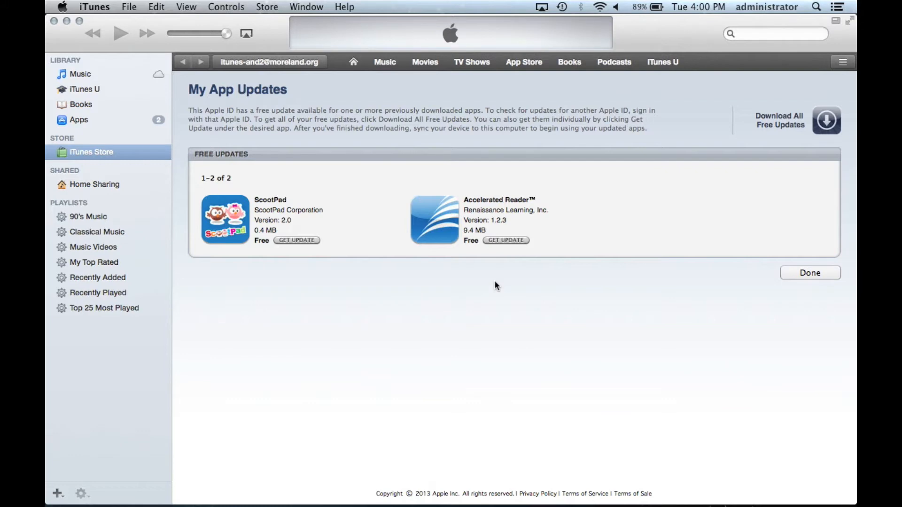
{"action": "mouse_move", "coordinate": [710, 179]}
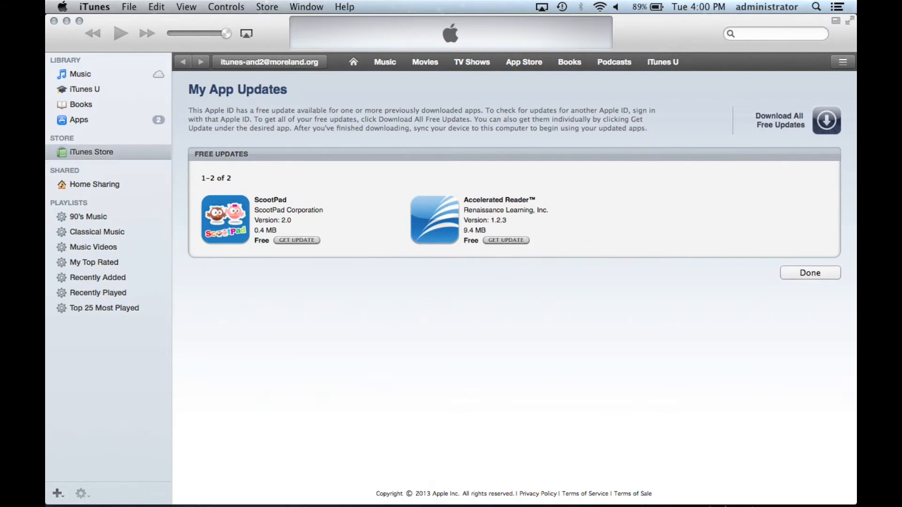
{"action": "left_click", "coordinate": [506, 240]}
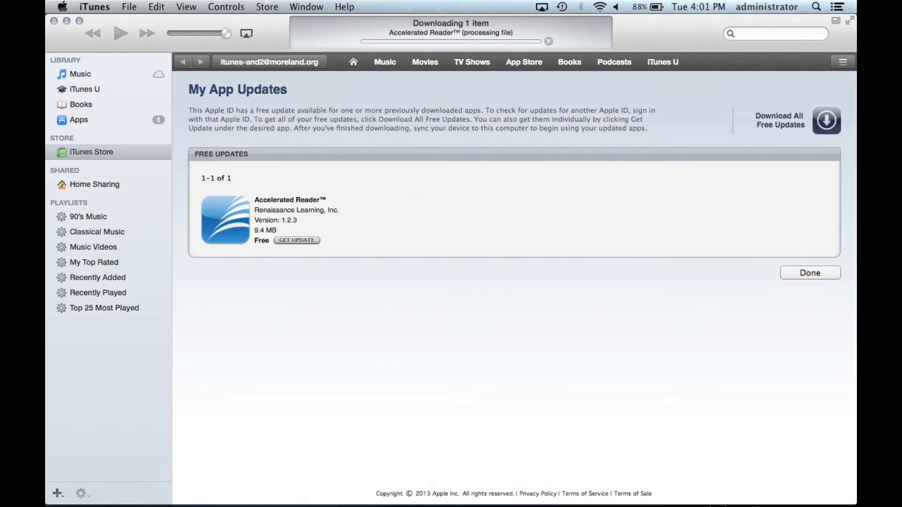
{"action": "left_click", "coordinate": [295, 239]}
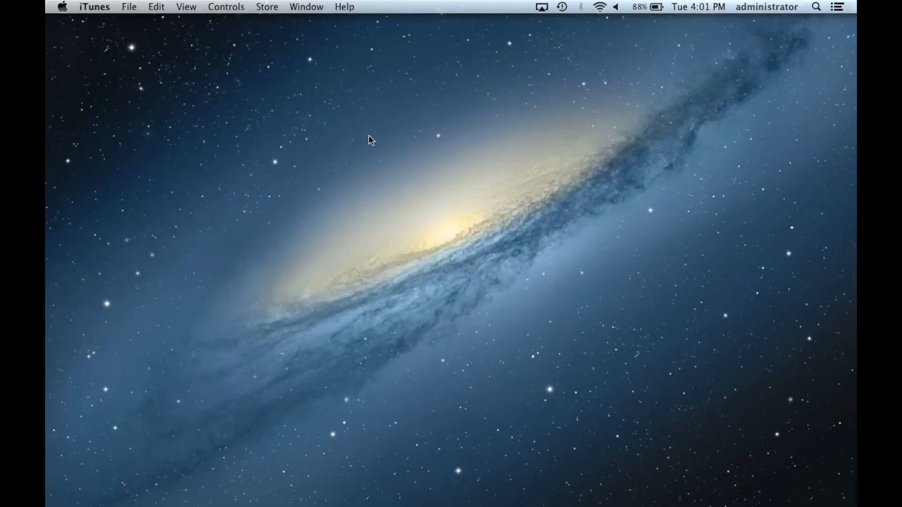
{"action": "mouse_move", "coordinate": [357, 476]}
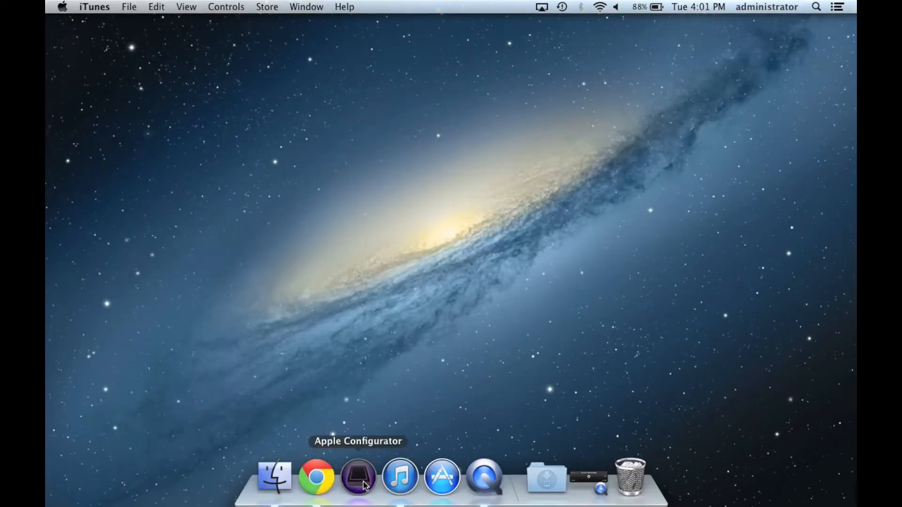
Launch Apple Configurator and show the Apps list for all 28 supervised iPads
{"action": "left_click", "coordinate": [357, 477]}
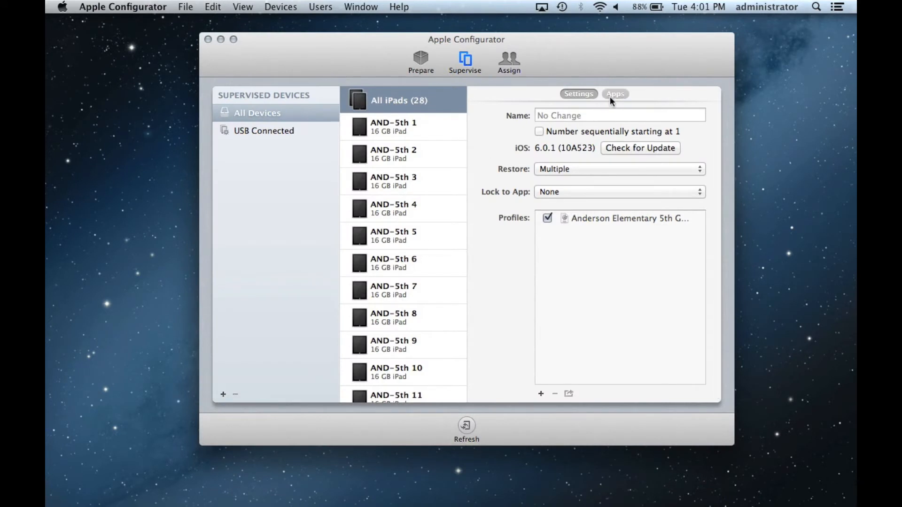
{"action": "left_click", "coordinate": [614, 94]}
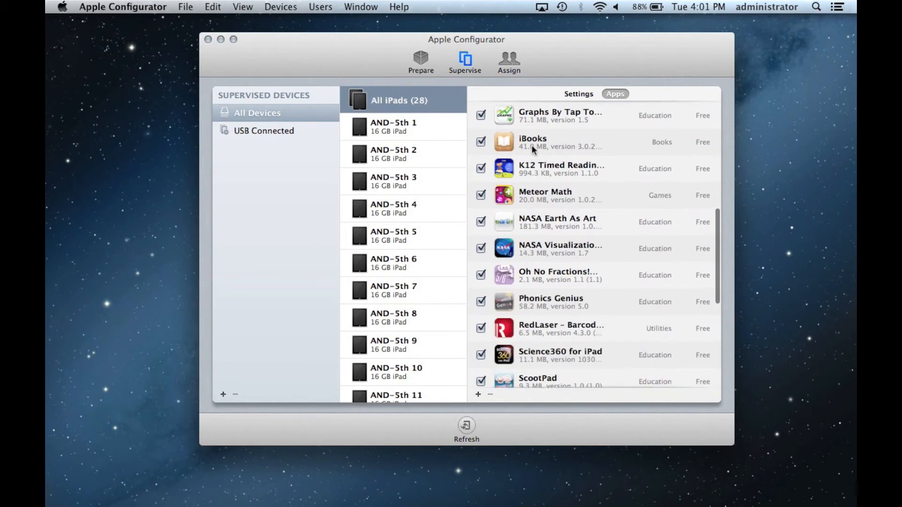
{"action": "scroll", "scroll_direction": "down", "scroll_amount": 3}
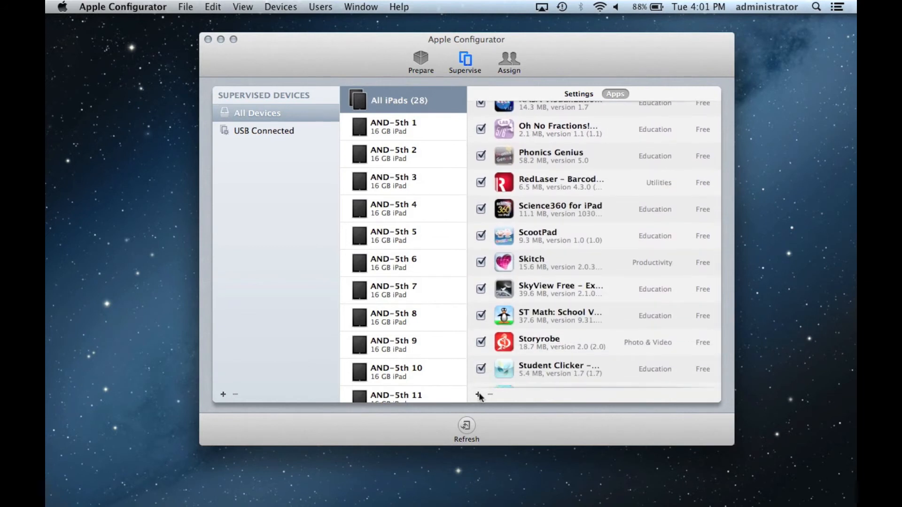
Browse Music > iTunes Media > Mobile Applications and select AR 1.2.3.ipa to add
{"action": "left_click", "coordinate": [476, 395]}
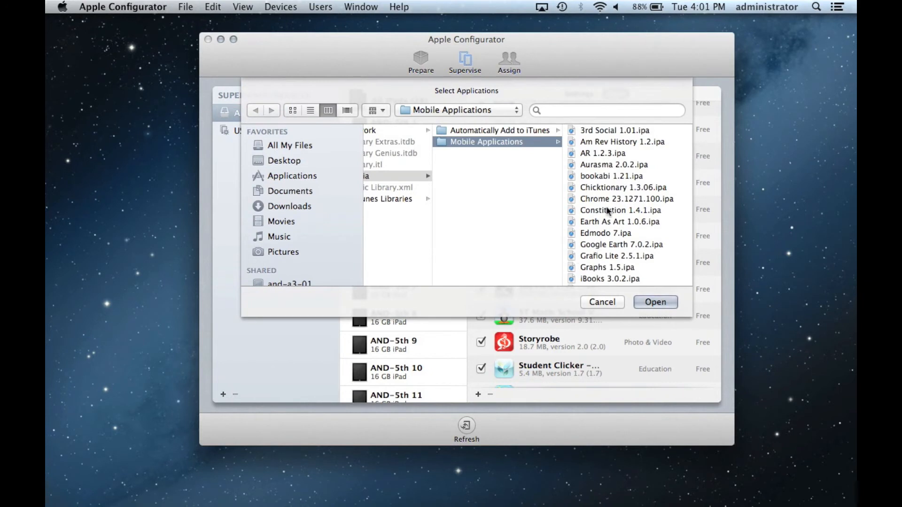
{"action": "scroll", "scroll_direction": "down", "scroll_amount": 3}
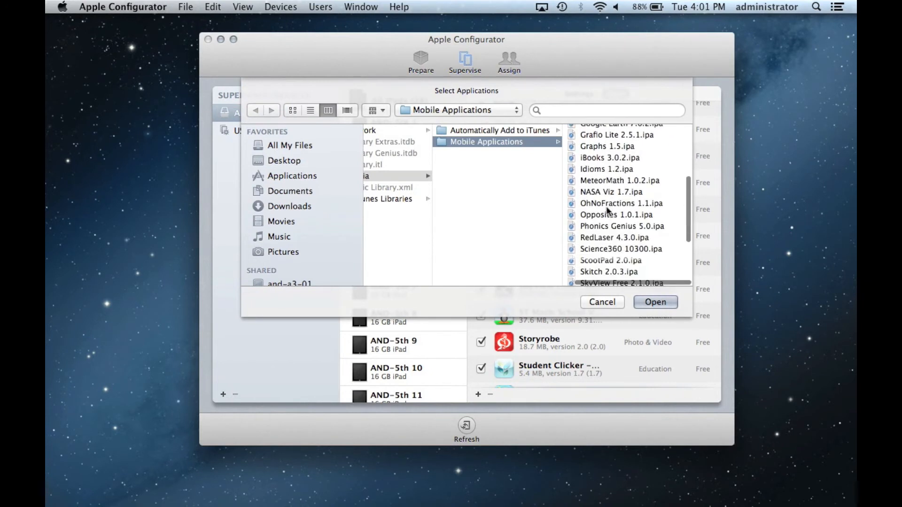
{"action": "left_click", "coordinate": [278, 237]}
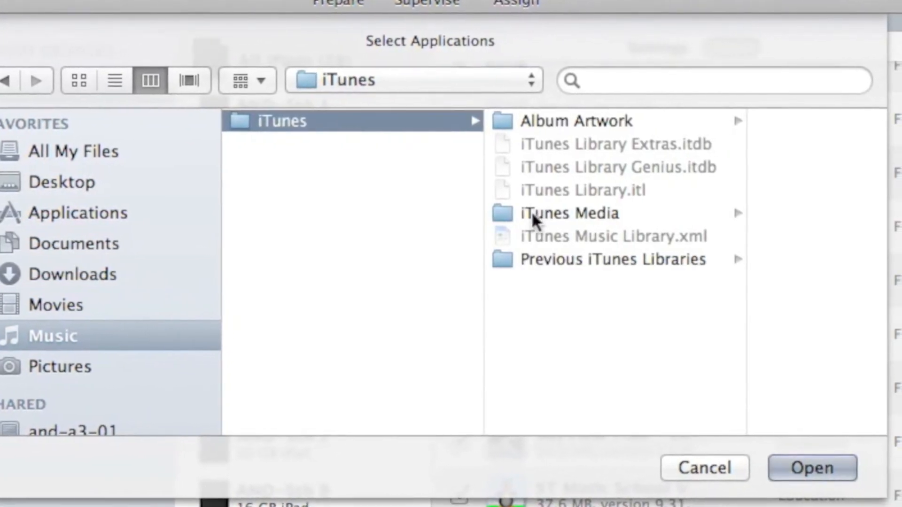
{"action": "left_click", "coordinate": [568, 213]}
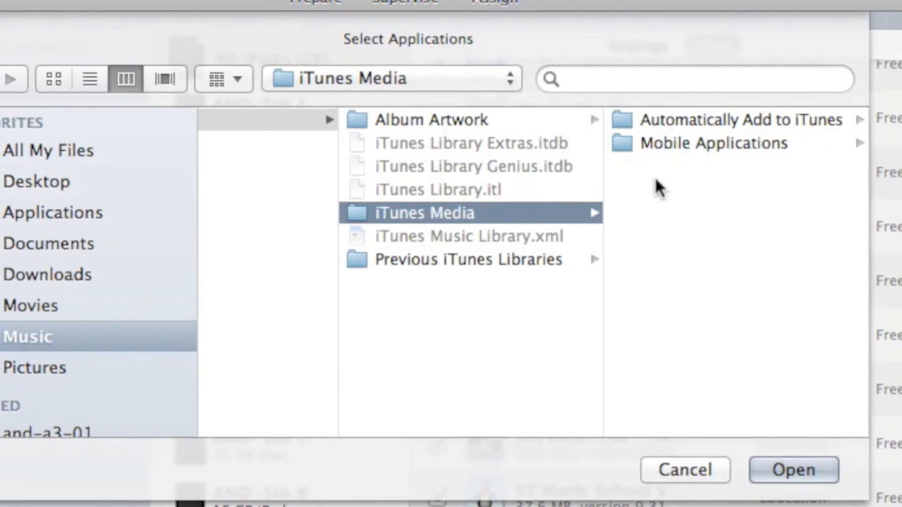
{"action": "left_click", "coordinate": [711, 142]}
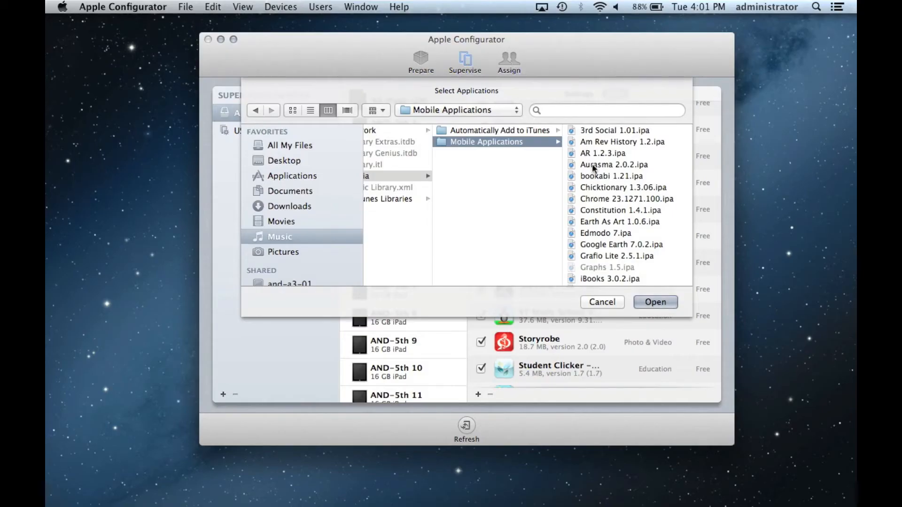
{"action": "left_click", "coordinate": [602, 153]}
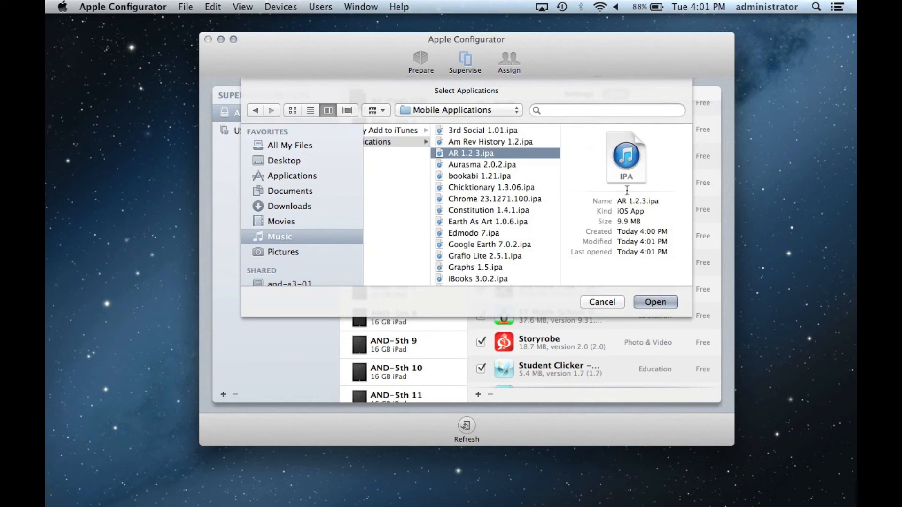
Import AR 1.2.3 and replace the existing Accelerated Reader 1.2.2
{"action": "left_click", "coordinate": [654, 301]}
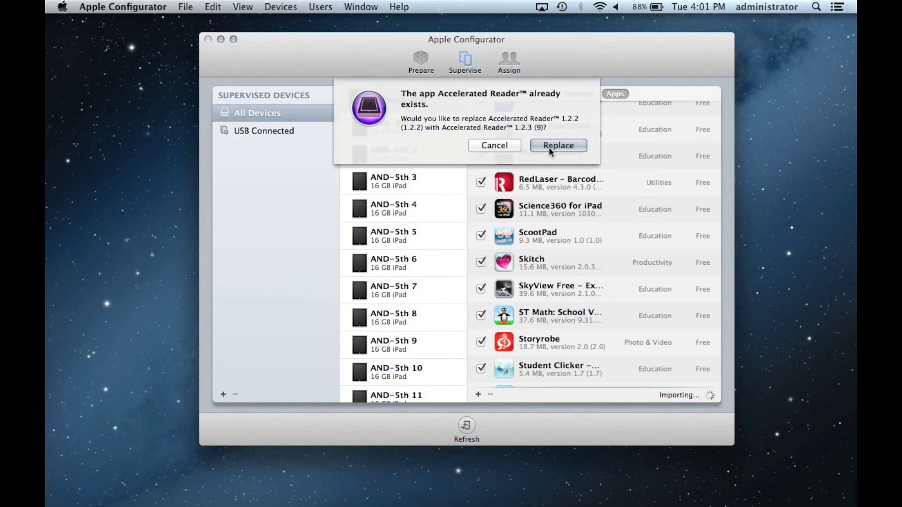
{"action": "left_click", "coordinate": [556, 144]}
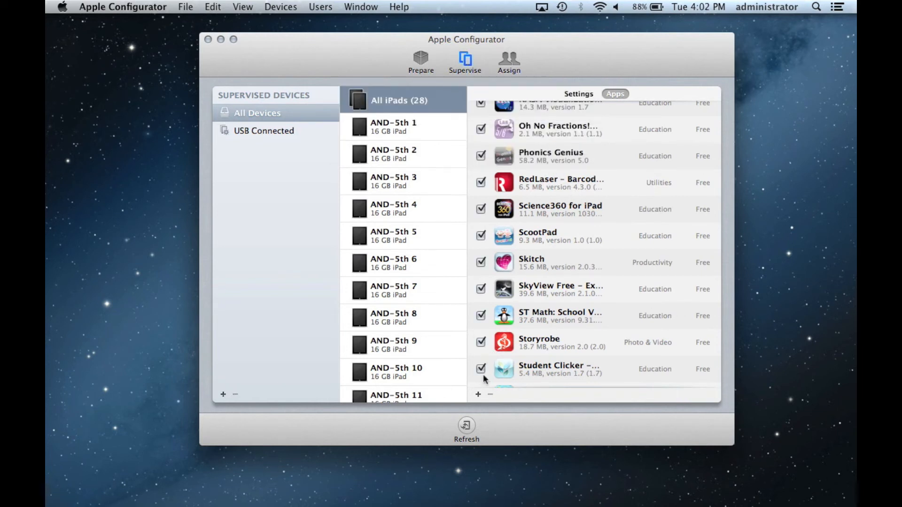
Add ScootPad 2.0.ipa from Mobile Applications, replacing ScootPad 1.0
{"action": "left_click", "coordinate": [477, 395]}
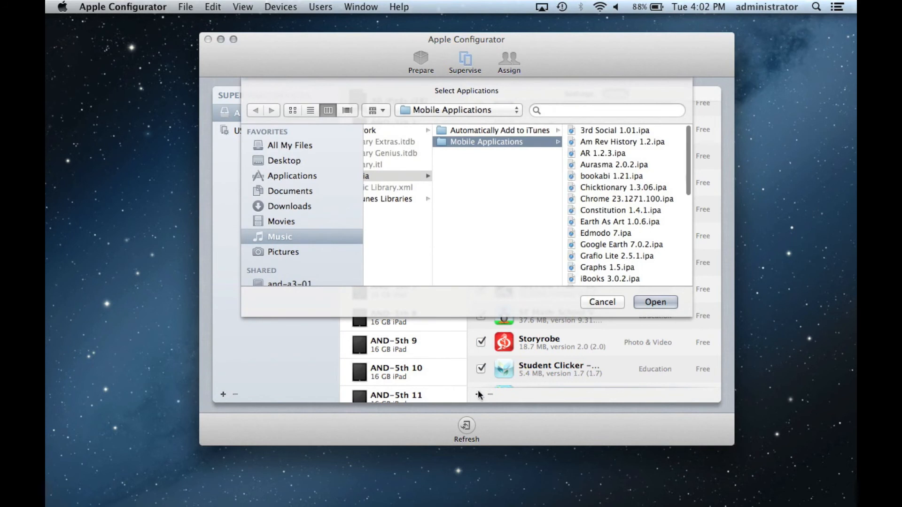
{"action": "scroll", "scroll_direction": "down", "scroll_amount": 3}
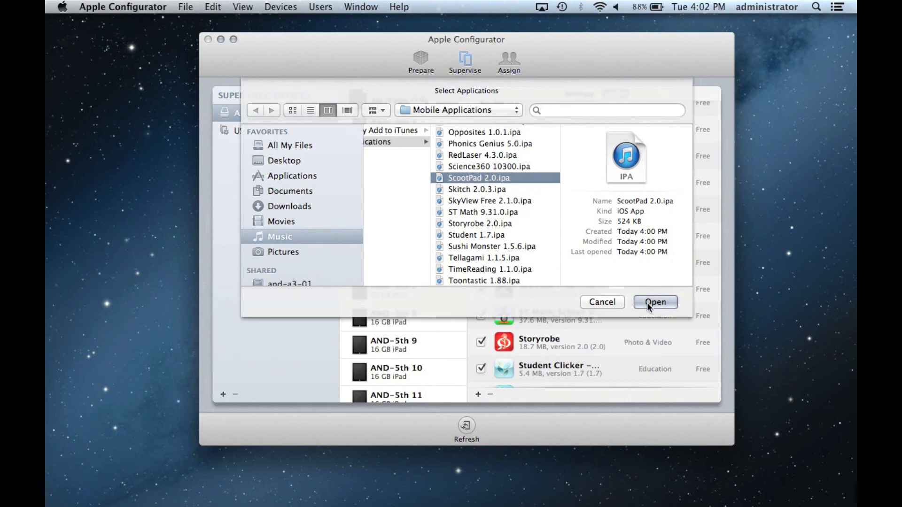
{"action": "left_click", "coordinate": [655, 302]}
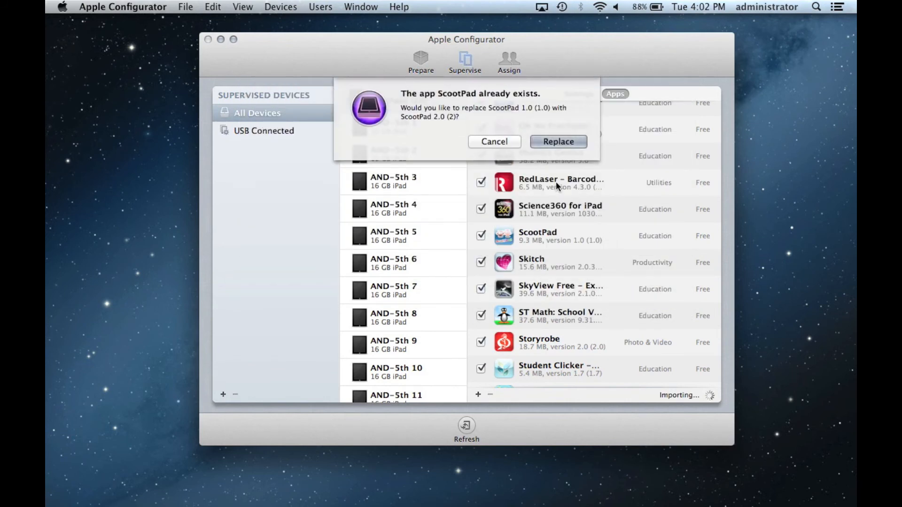
{"action": "left_click", "coordinate": [558, 142]}
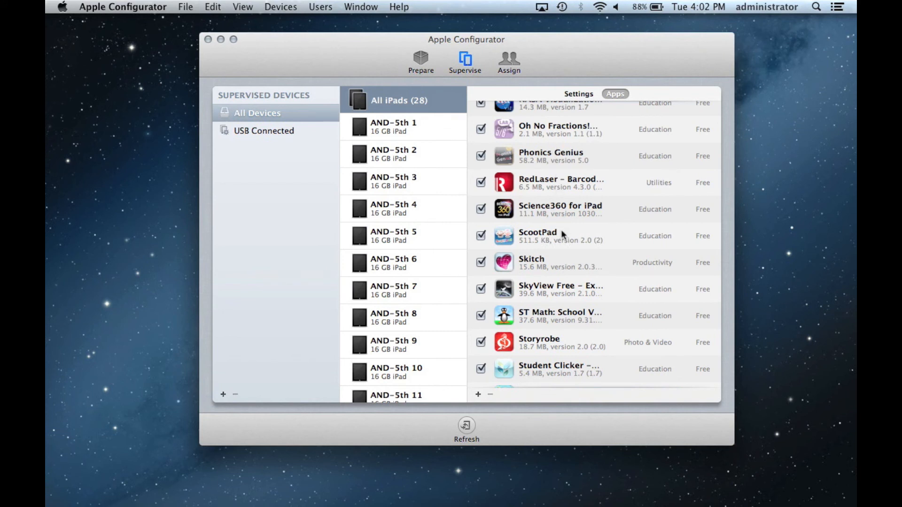
{"action": "mouse_move", "coordinate": [562, 244]}
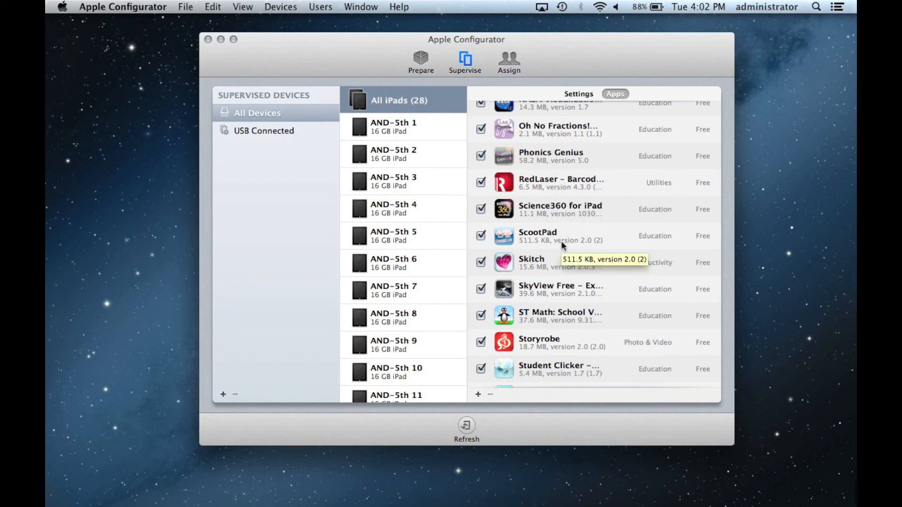
{"action": "mouse_move", "coordinate": [573, 117]}
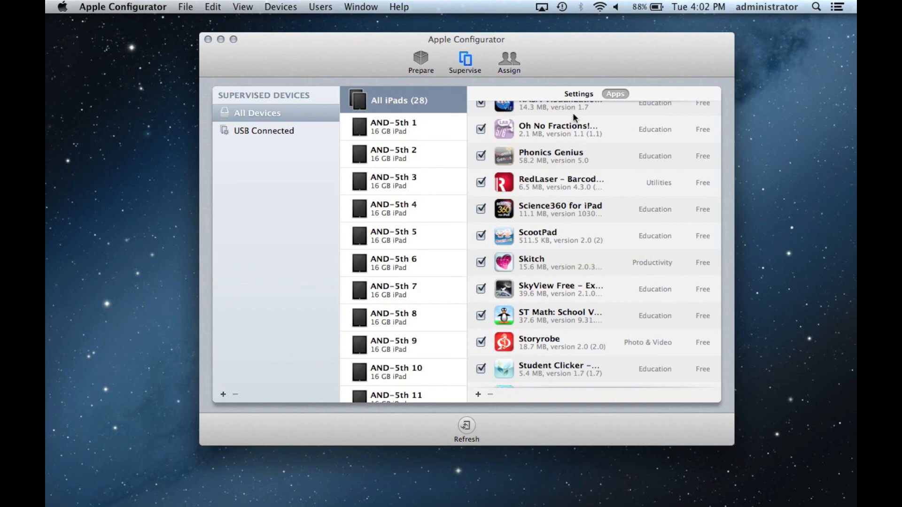
Show the Settings pane with the Anderson Elementary 5th grade profile for all iPads
{"action": "left_click", "coordinate": [578, 93]}
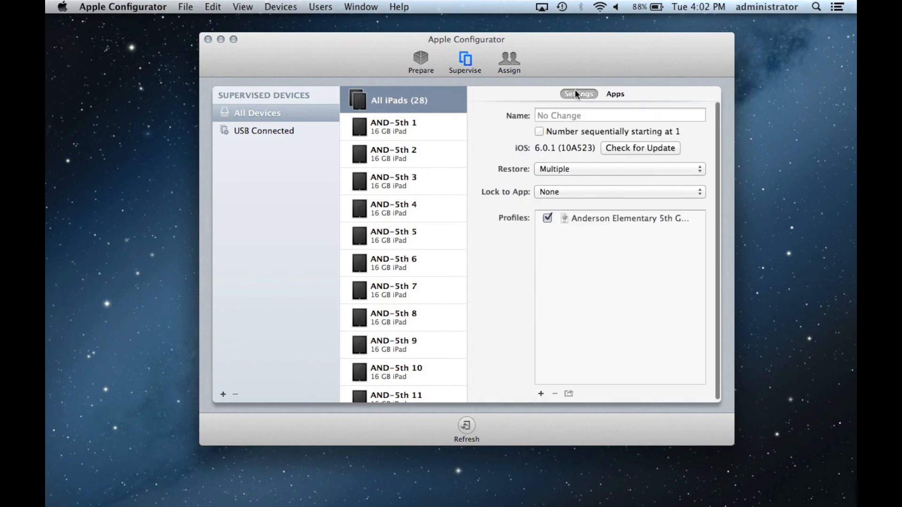
{"action": "mouse_move", "coordinate": [515, 130]}
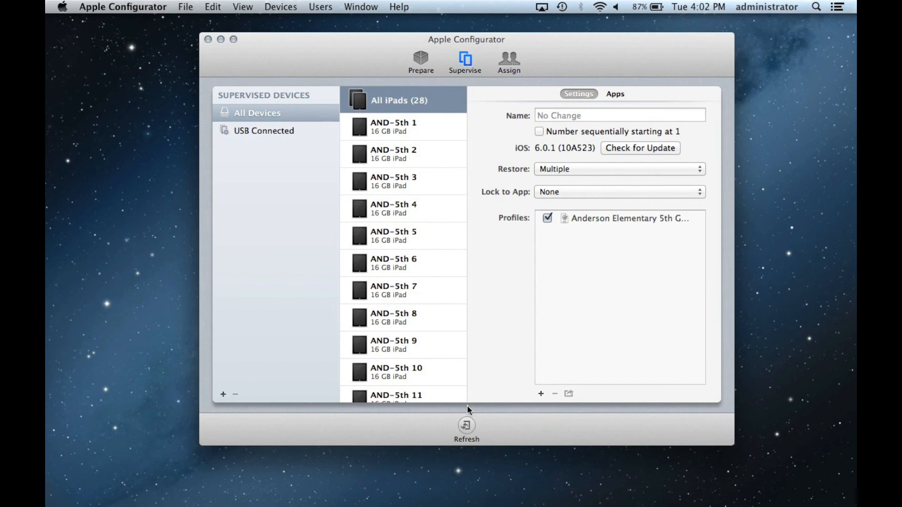
{"action": "mouse_move", "coordinate": [495, 430]}
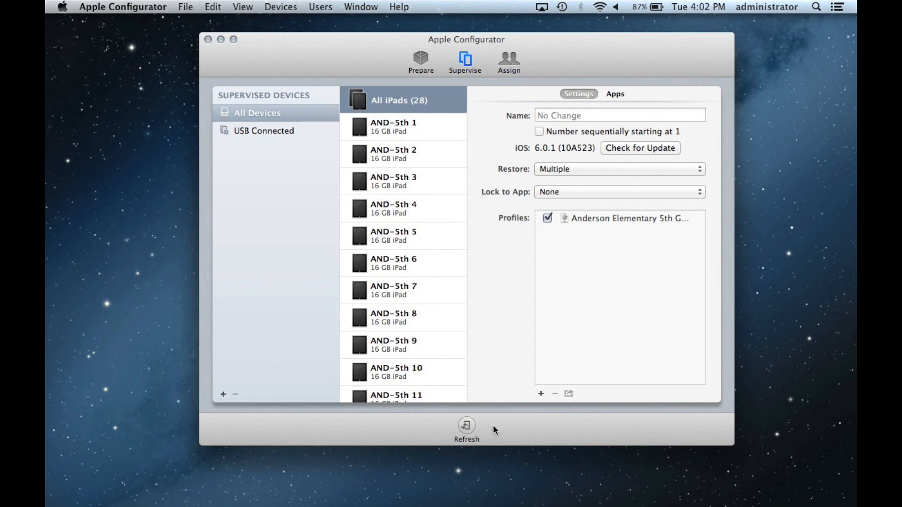